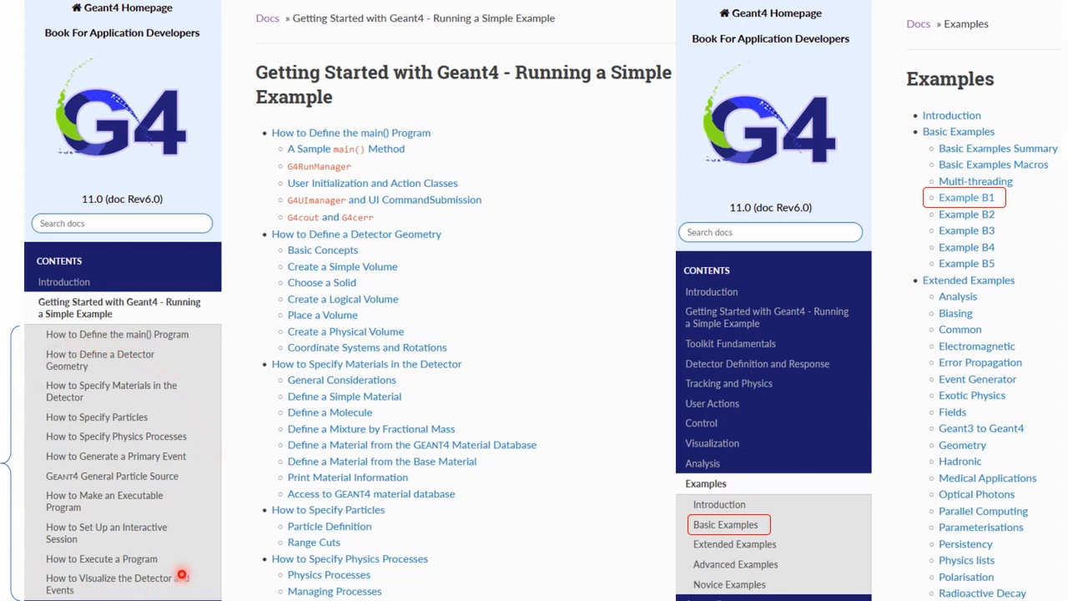
mouse_move(688, 423)
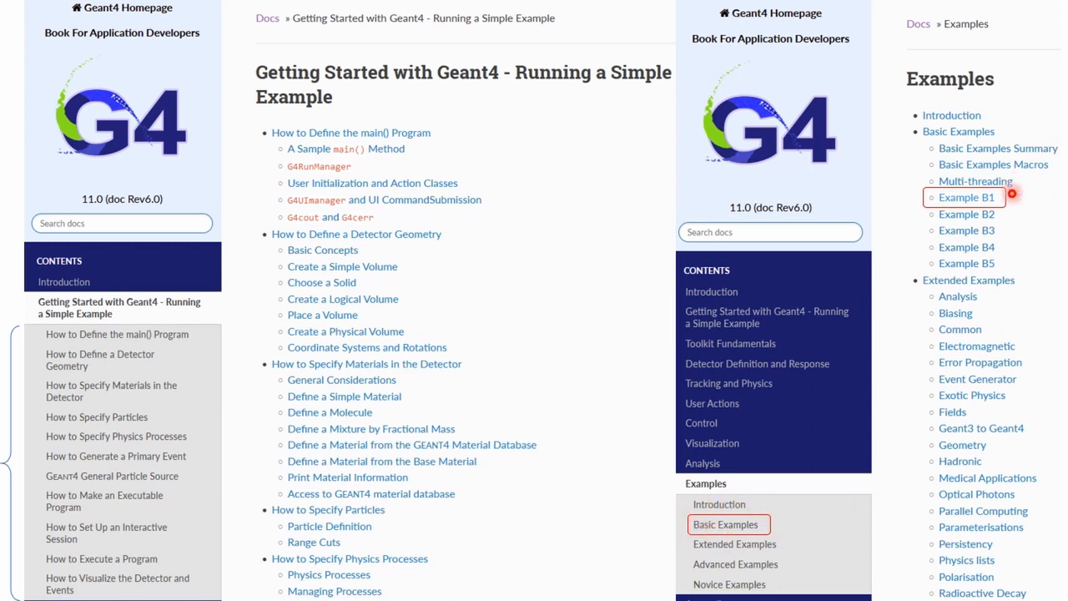
mouse_move(1011, 200)
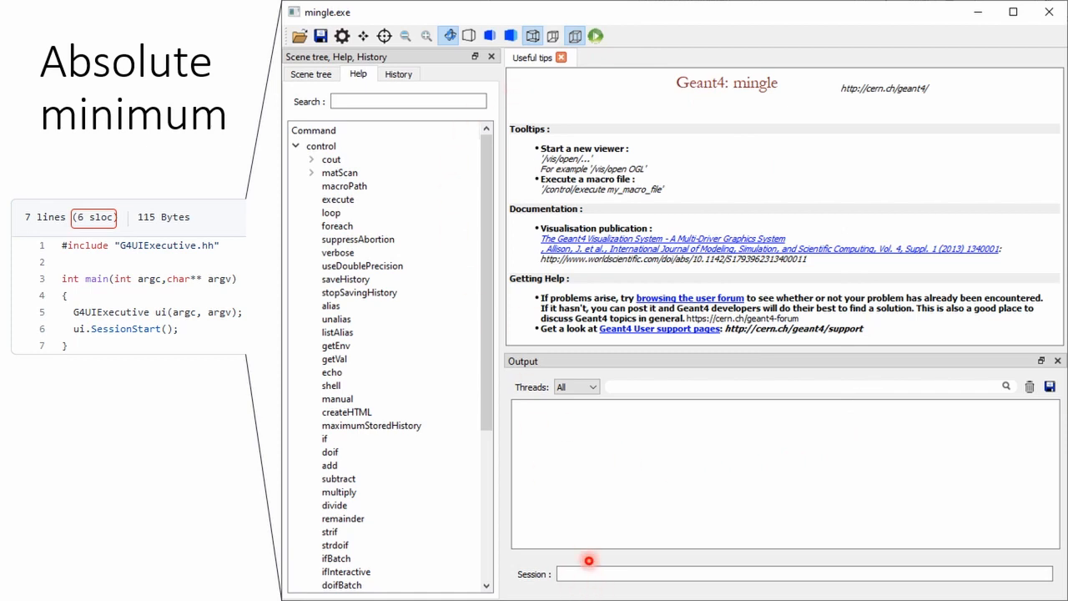
mouse_move(578, 227)
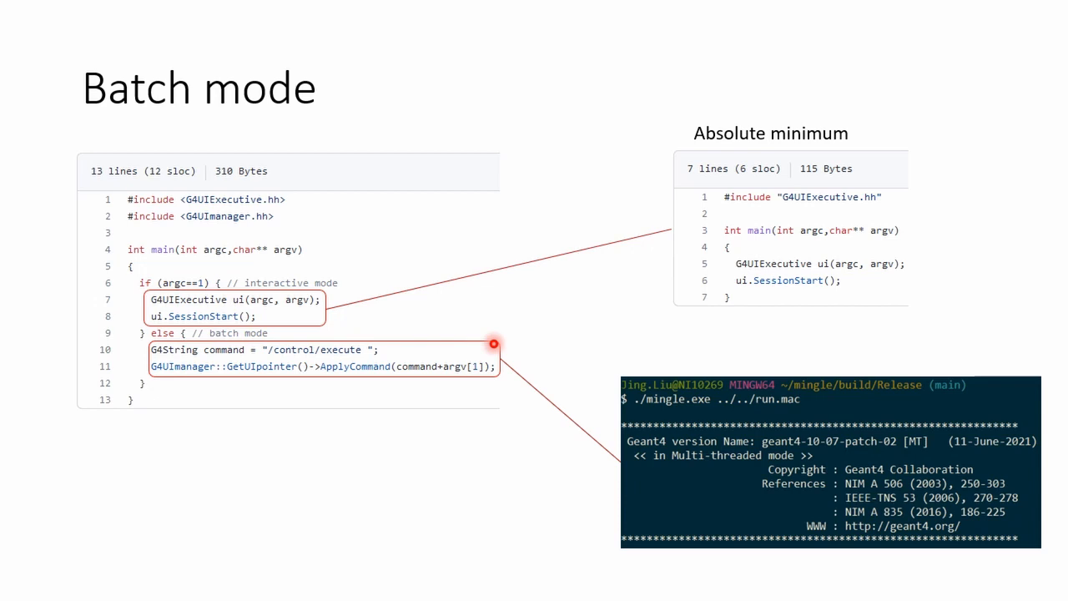
mouse_move(724, 392)
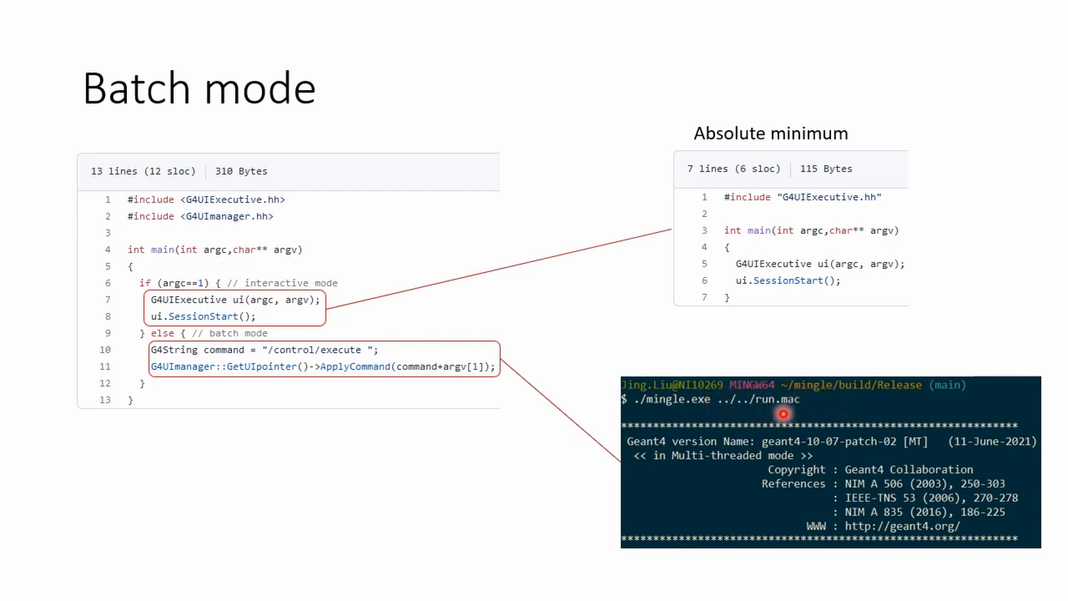
Advance past the Run slide on the run manager to the Detector slide
key("Right")
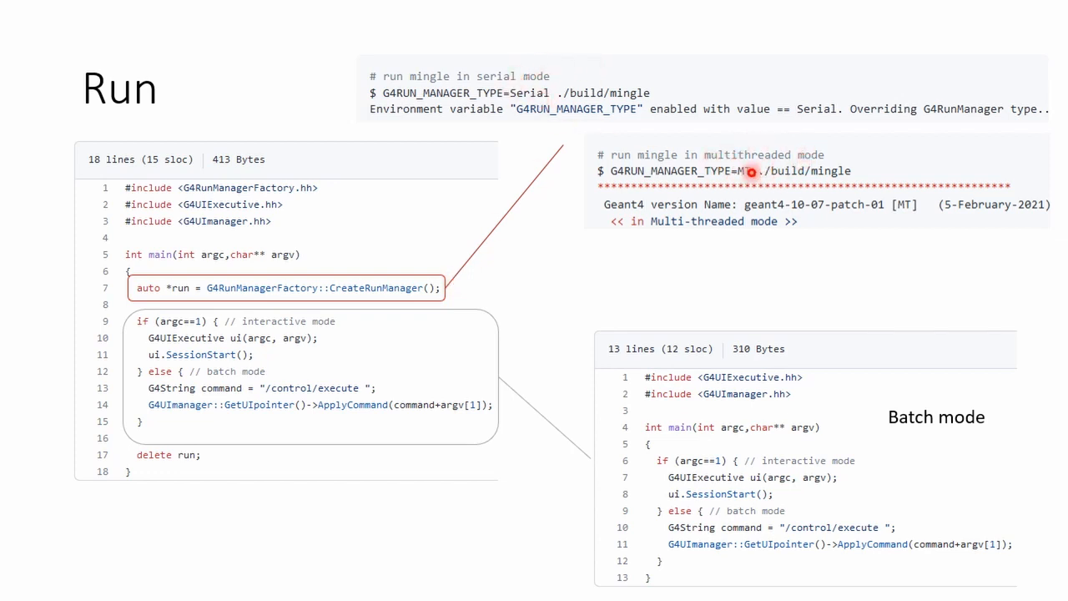
key("Right")
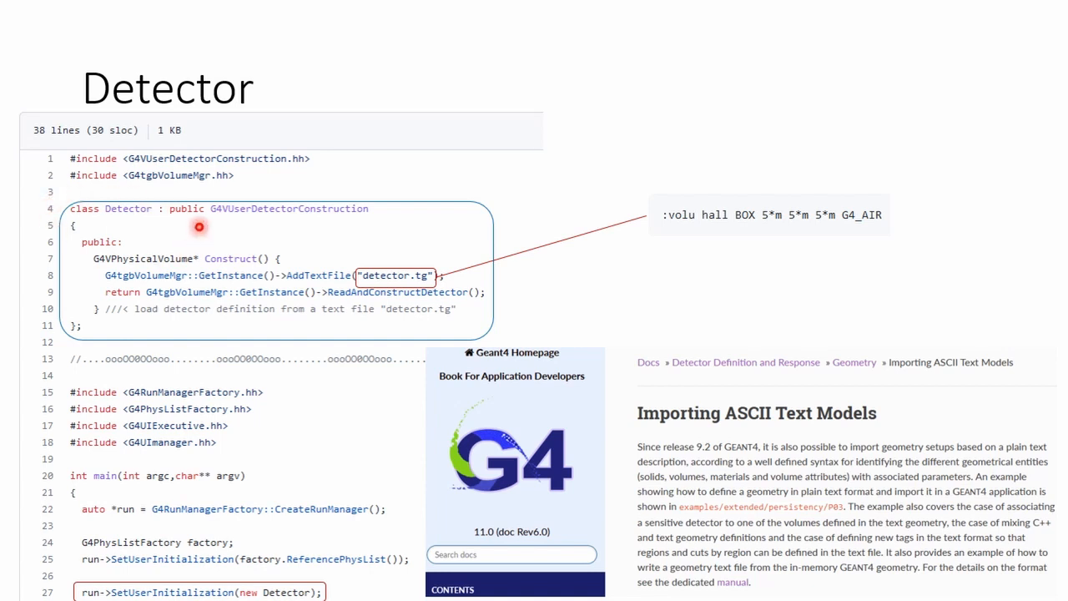
mouse_move(555, 248)
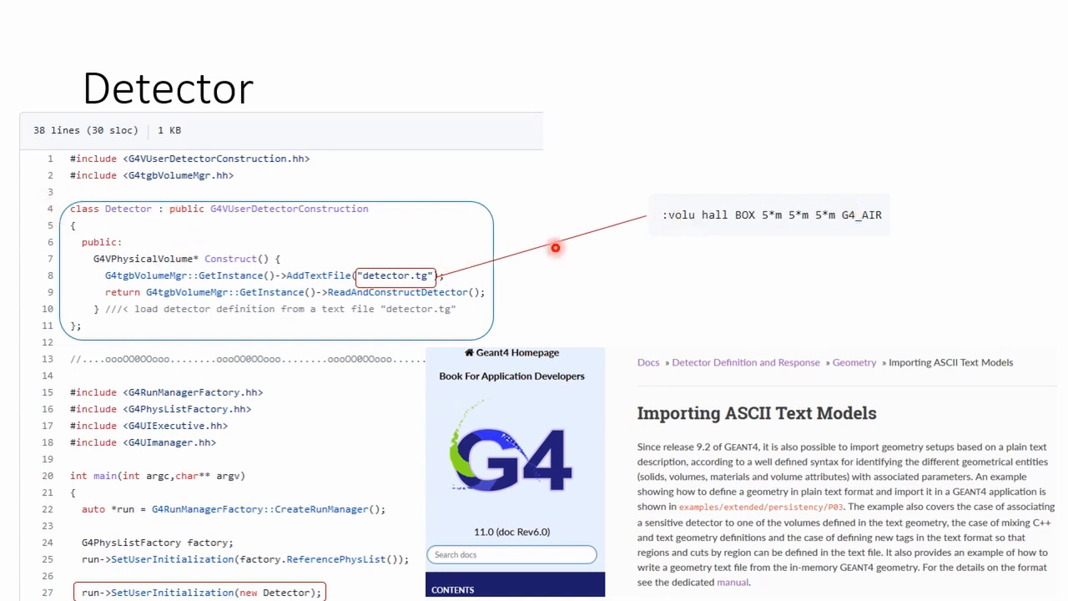
mouse_move(823, 262)
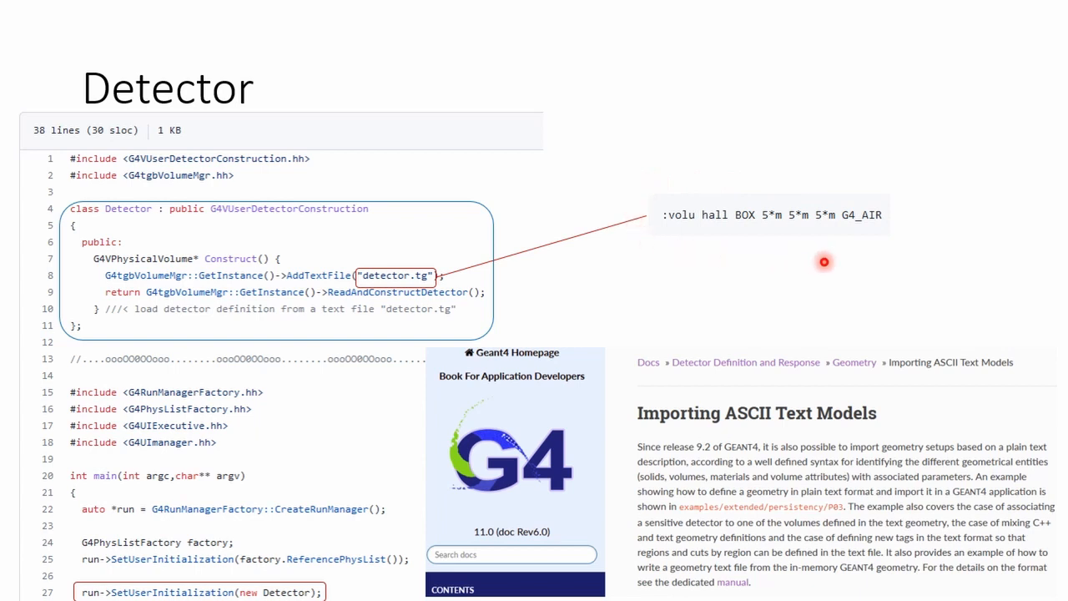
mouse_move(353, 268)
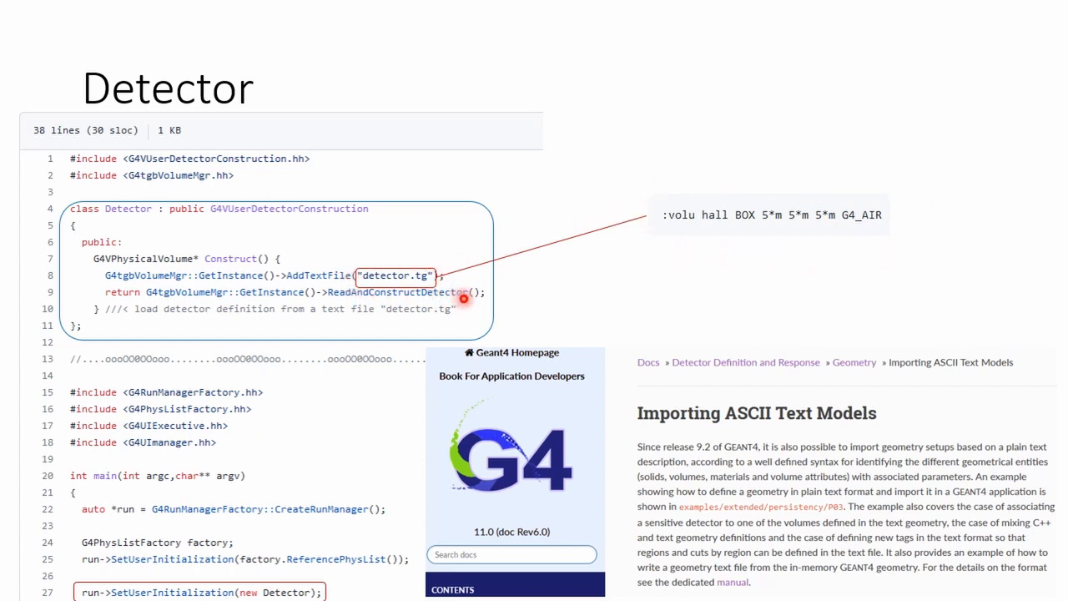
mouse_move(717, 433)
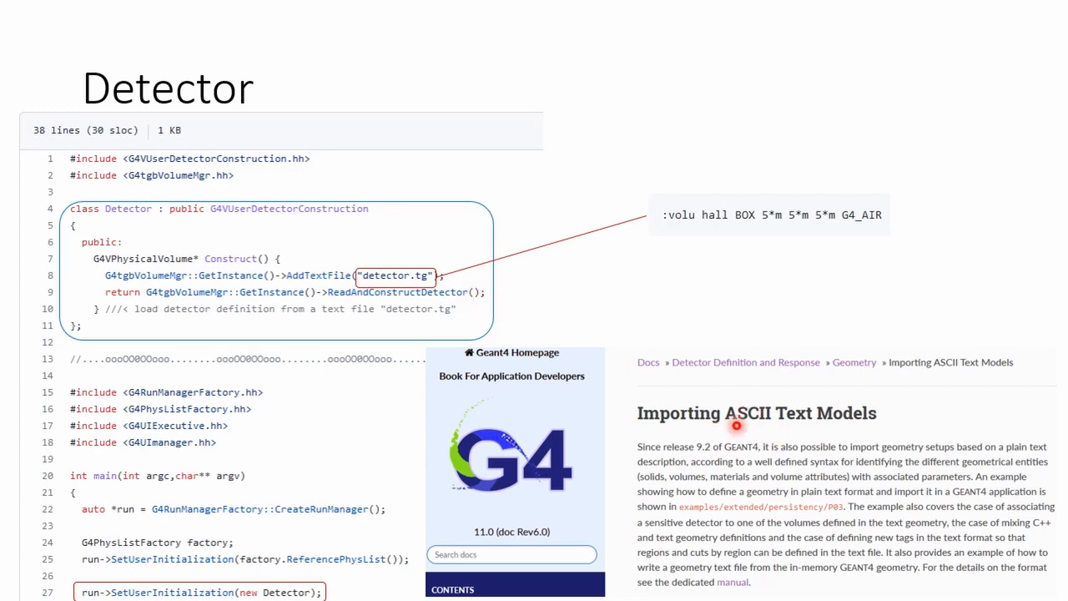
Finish the Detector slide on detector.tg geometry and advance to the Generator slide
key("Right")
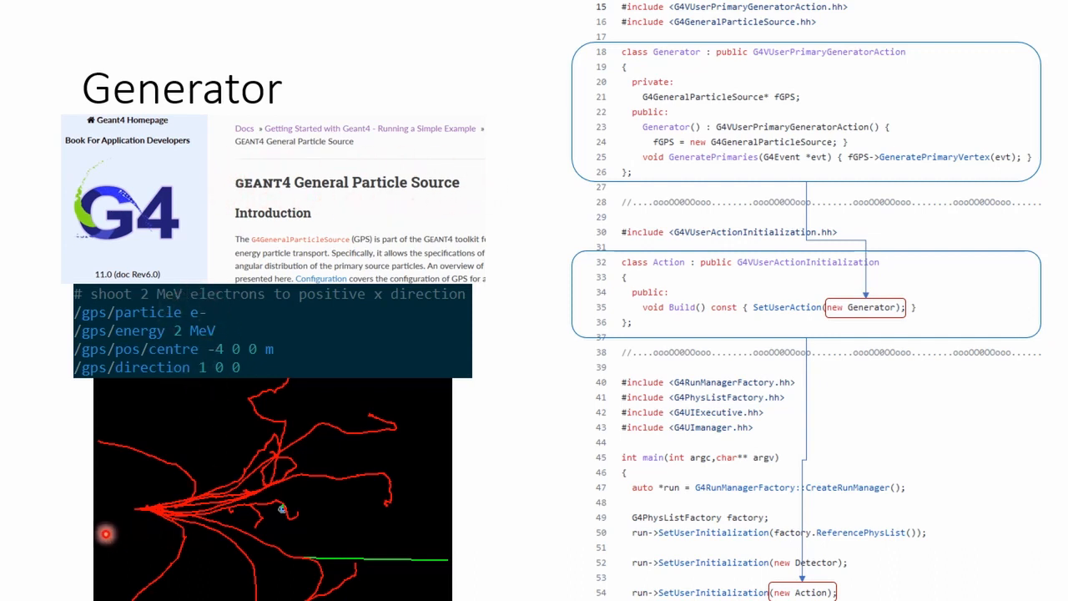
Advance from Generator through Visualization to the Scorer slide with mesh-scoring results
key("Right")
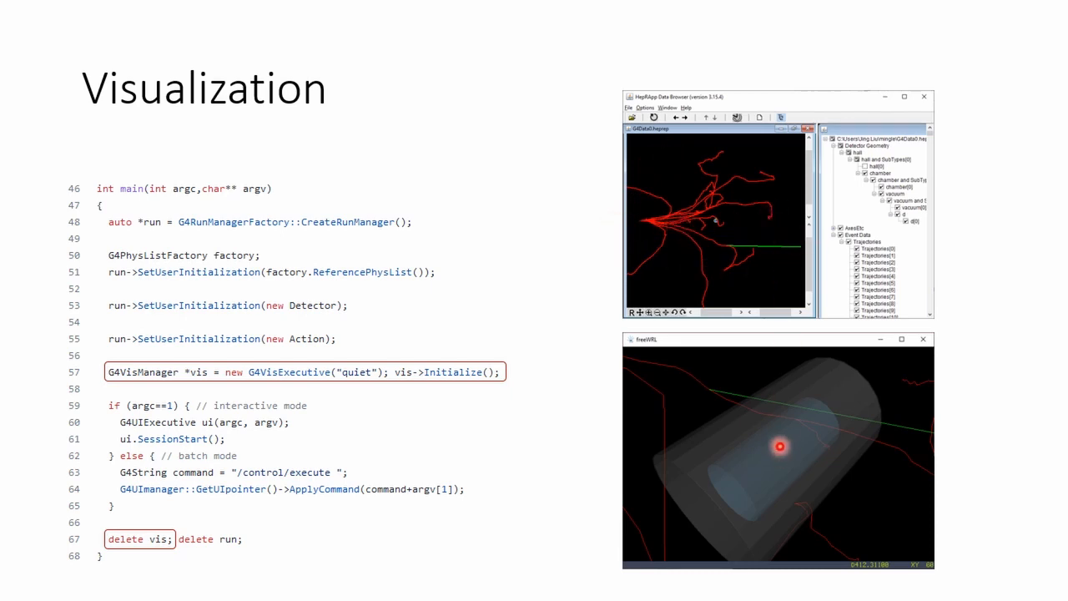
key("Right")
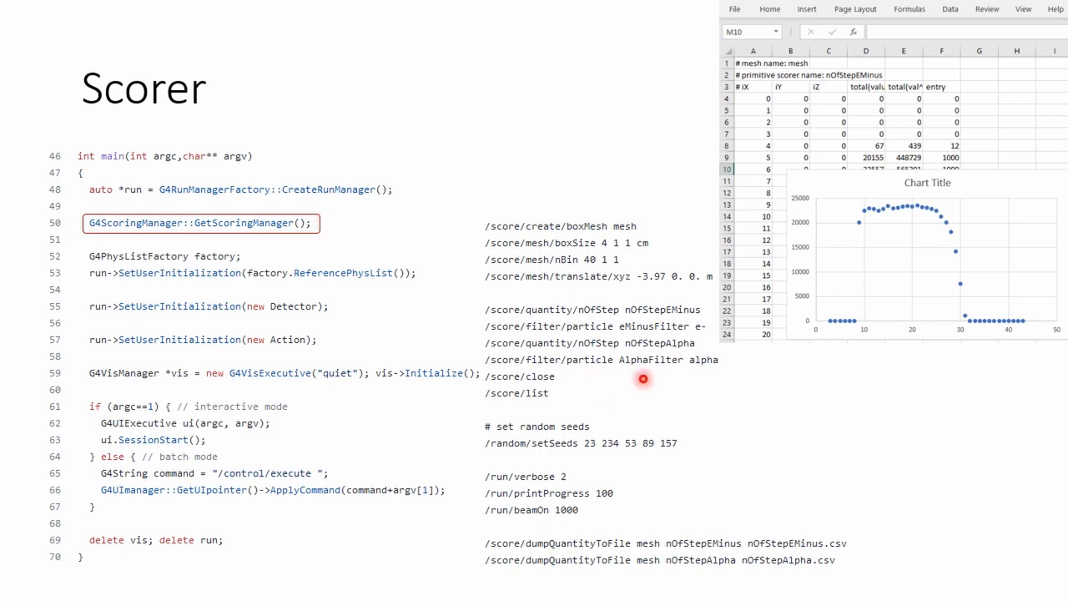
mouse_move(641, 298)
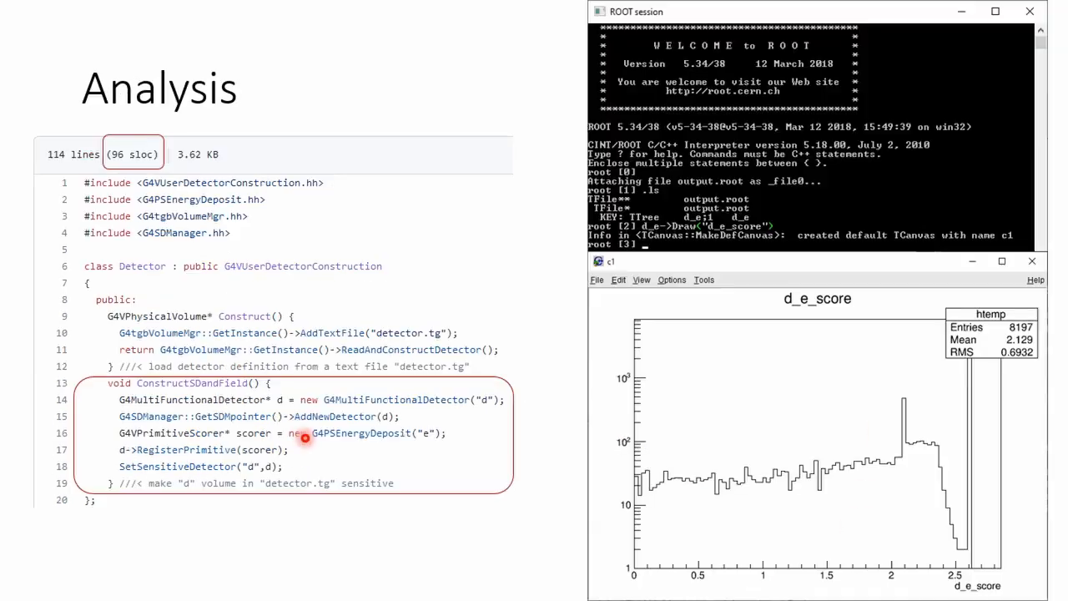
mouse_move(226, 474)
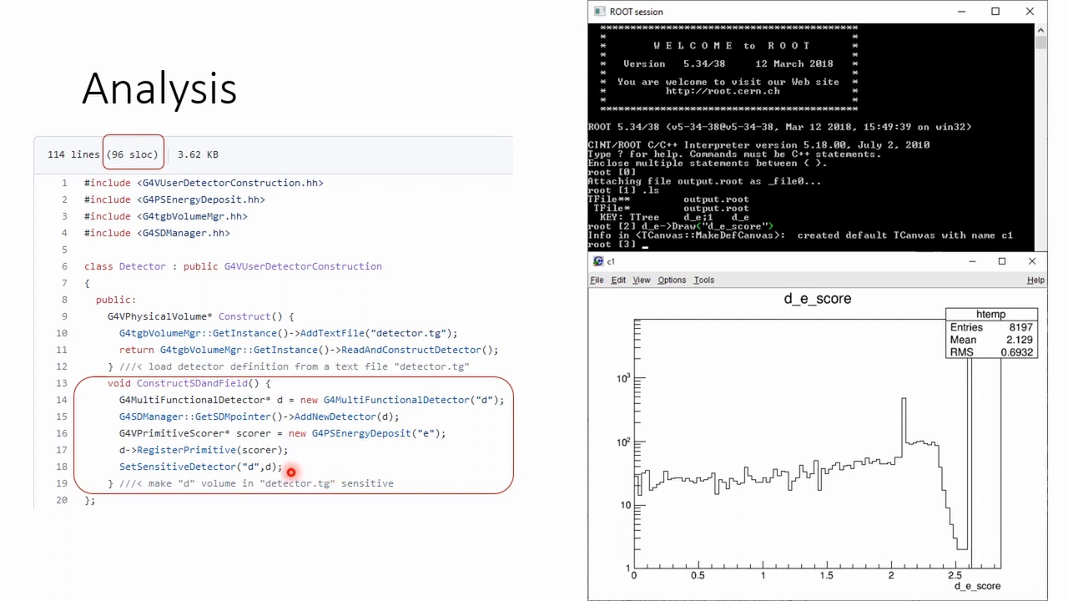
mouse_move(235, 483)
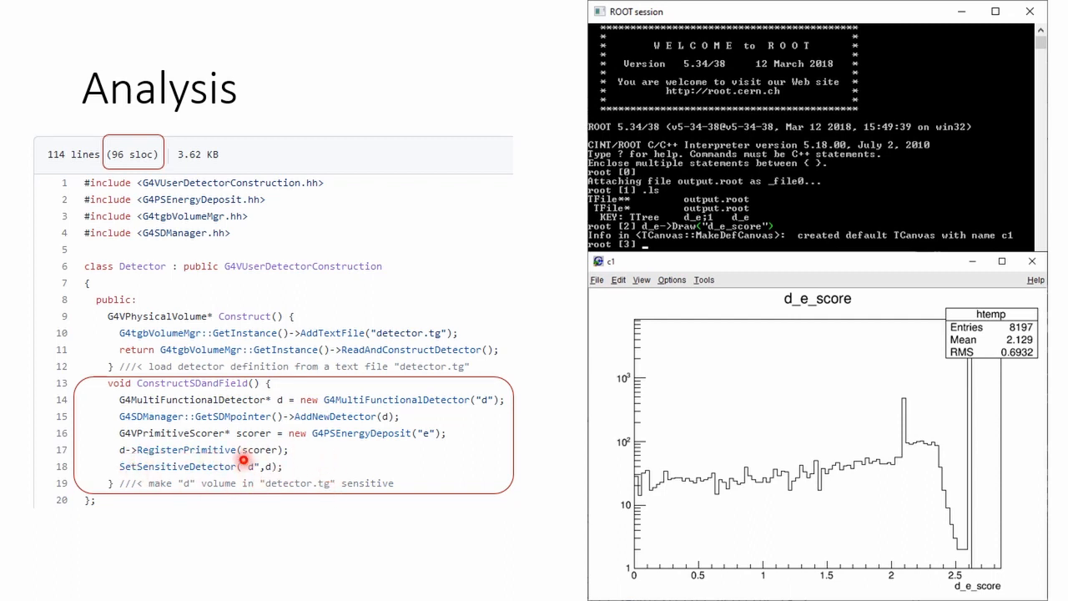
mouse_move(222, 484)
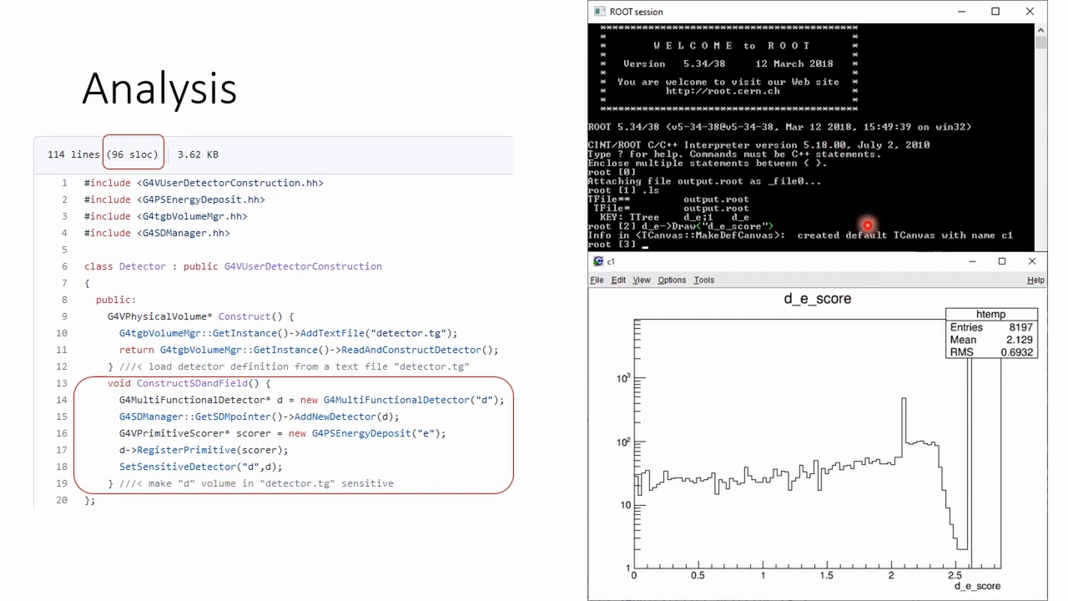
mouse_move(390, 261)
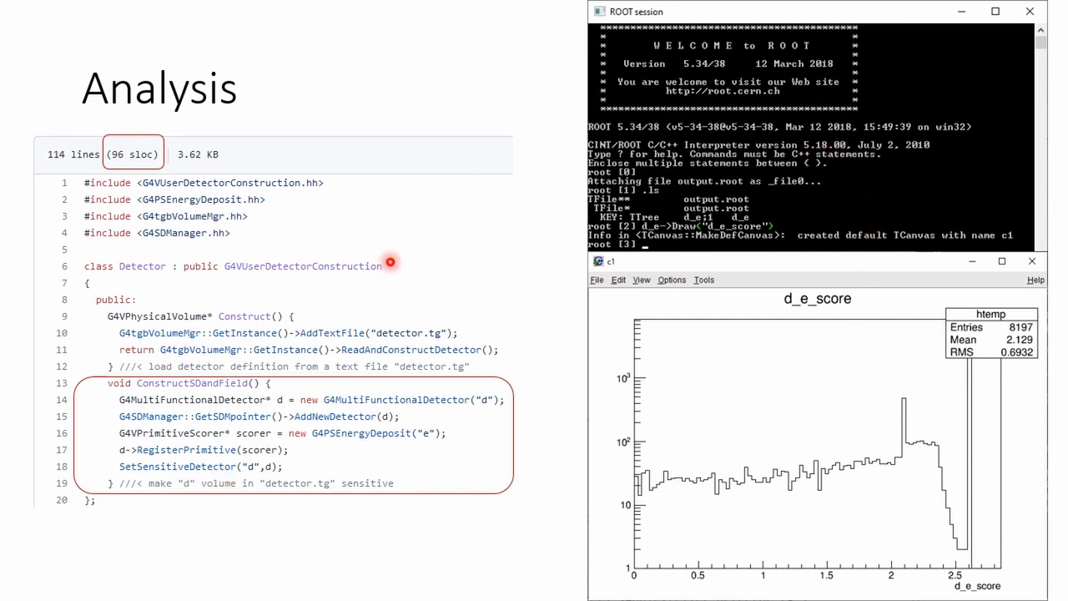
mouse_move(92, 162)
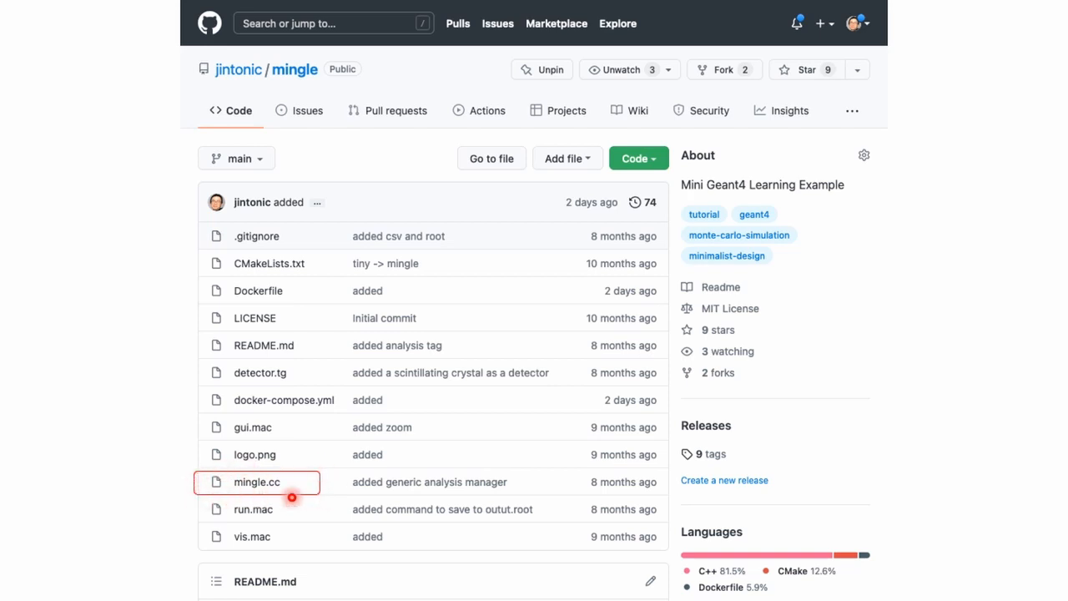
mouse_move(304, 447)
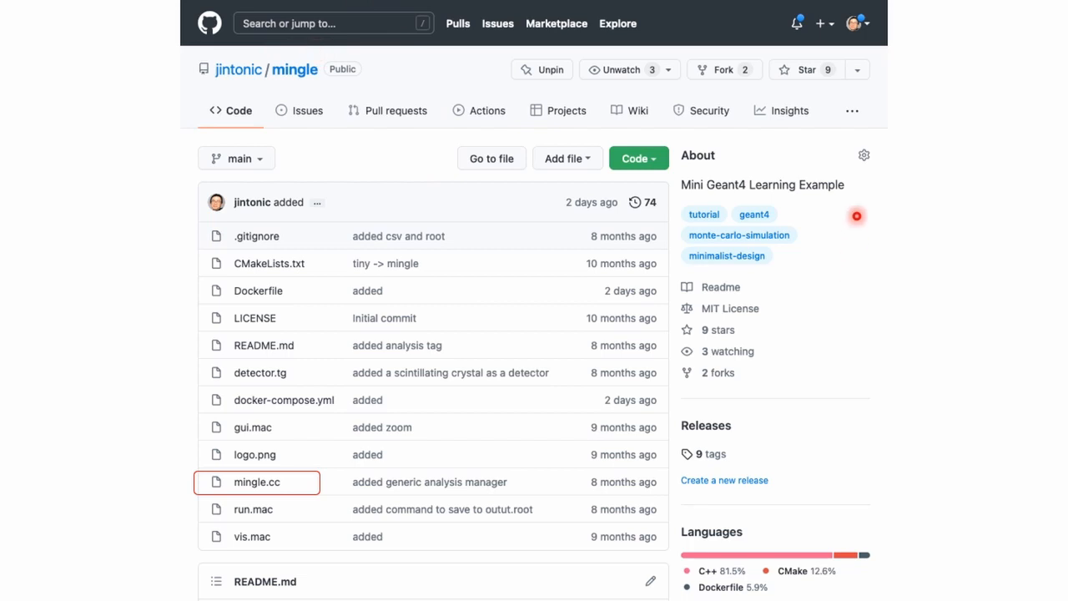
mouse_move(845, 190)
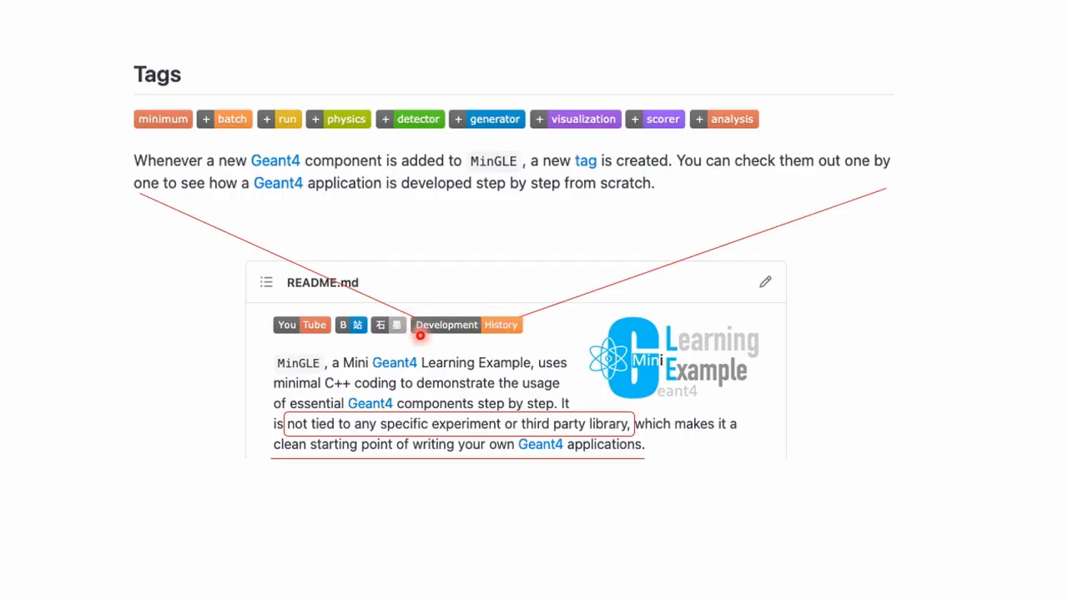
mouse_move(538, 323)
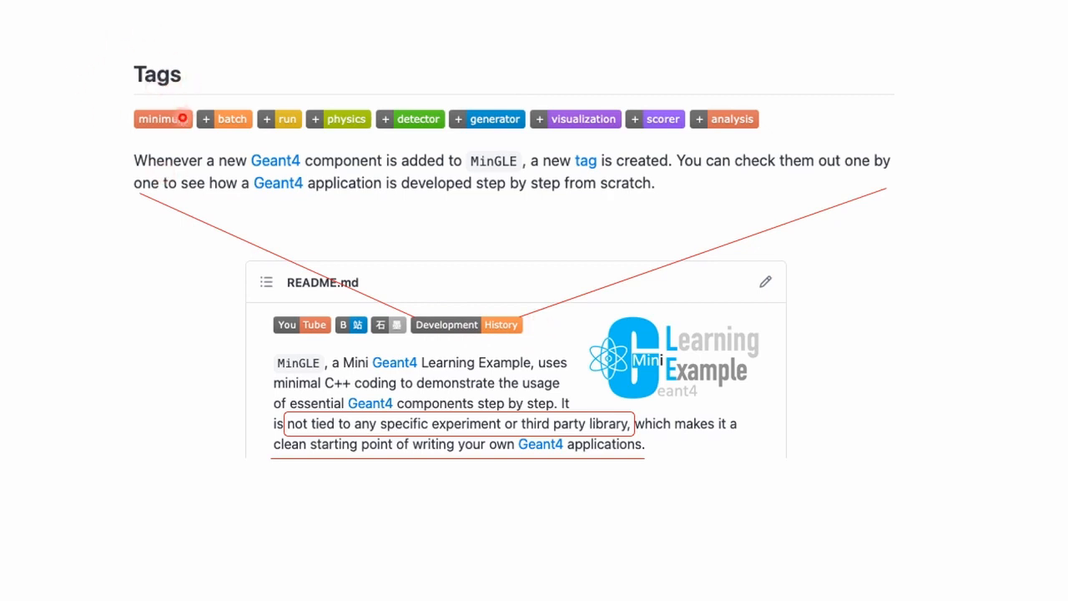
mouse_move(445, 123)
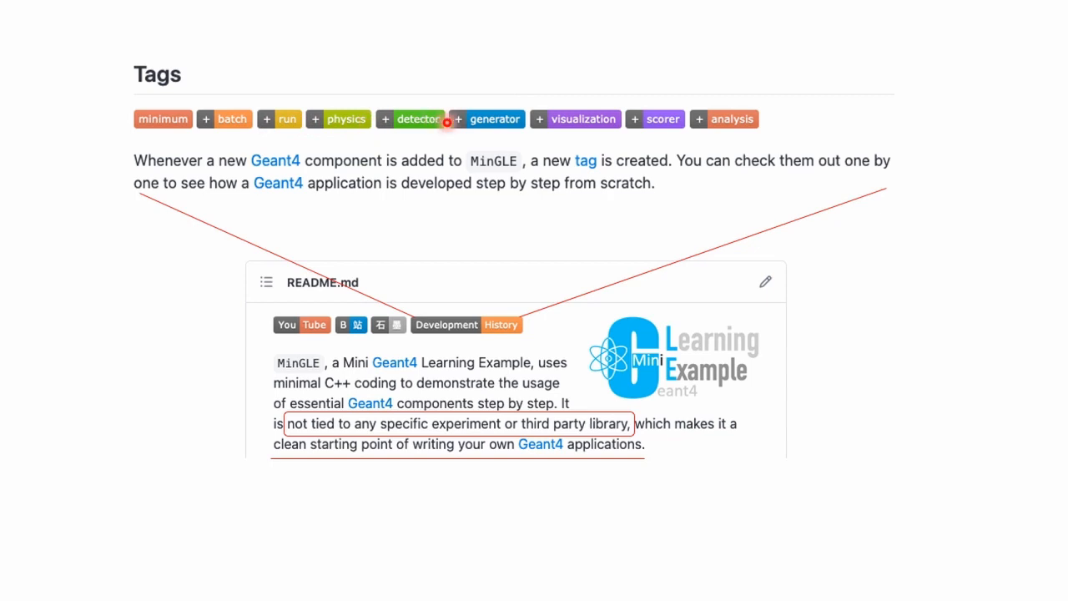
mouse_move(436, 394)
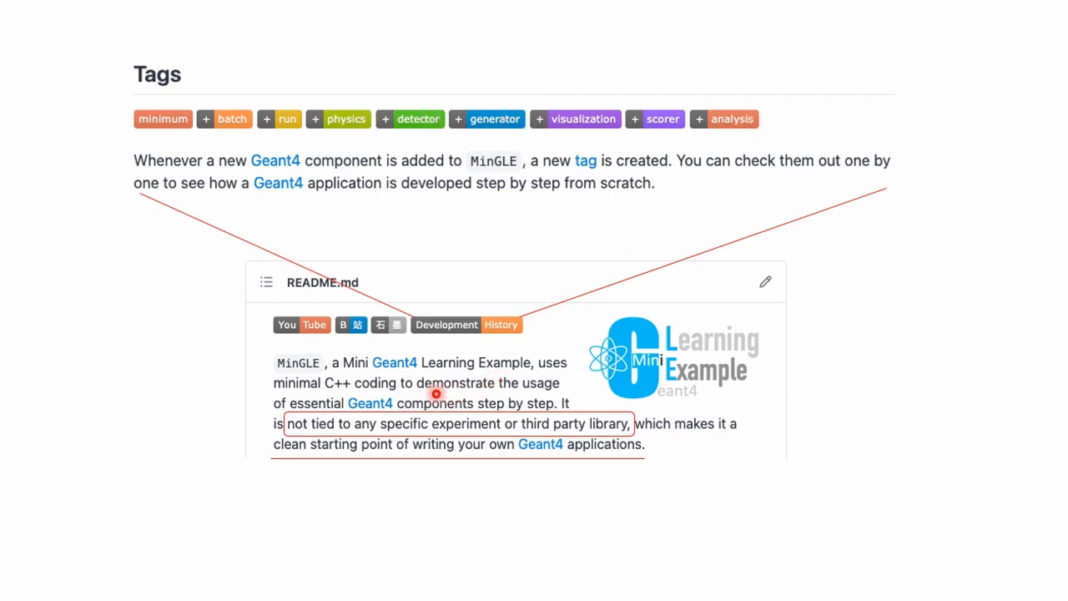
mouse_move(411, 411)
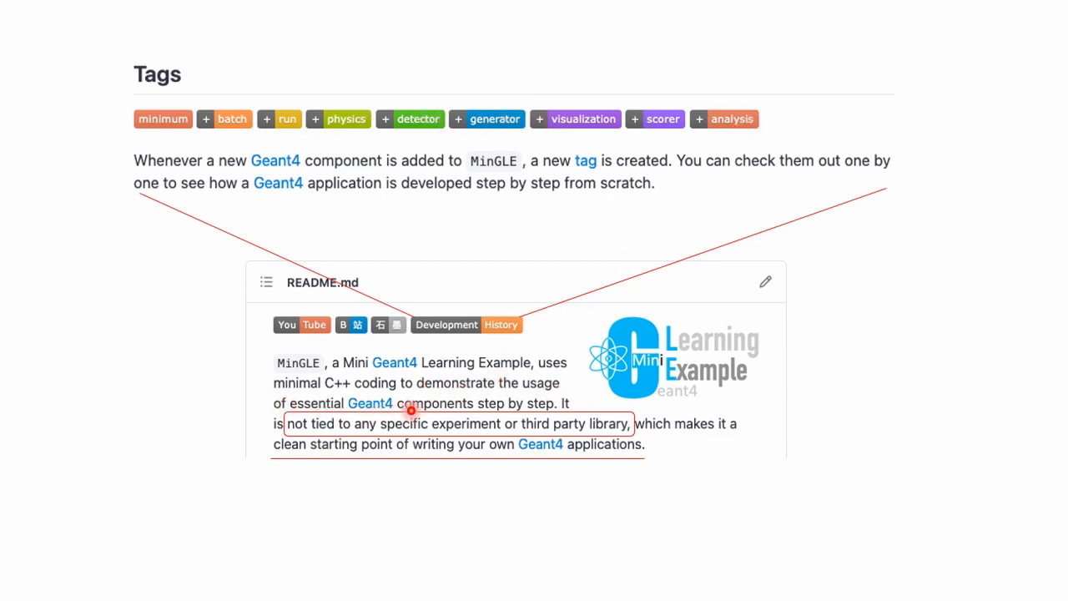